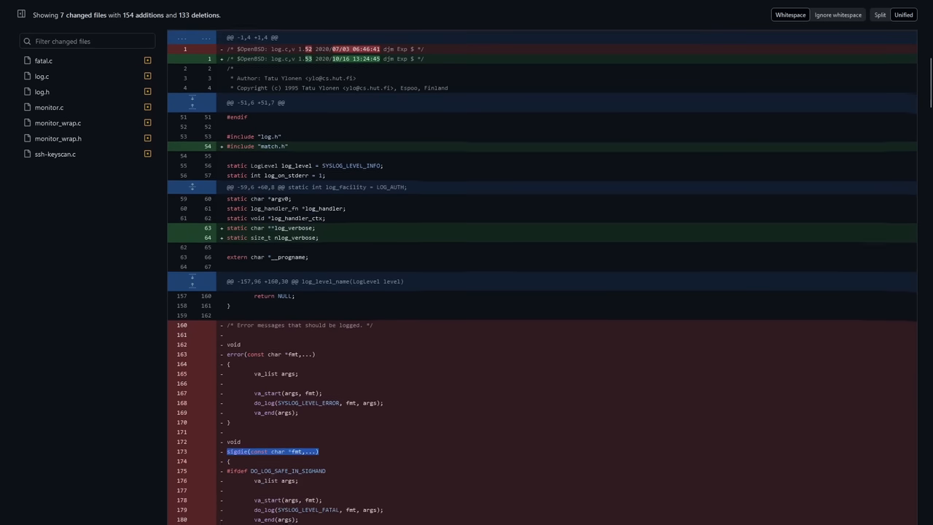
pyautogui.scroll(-3)
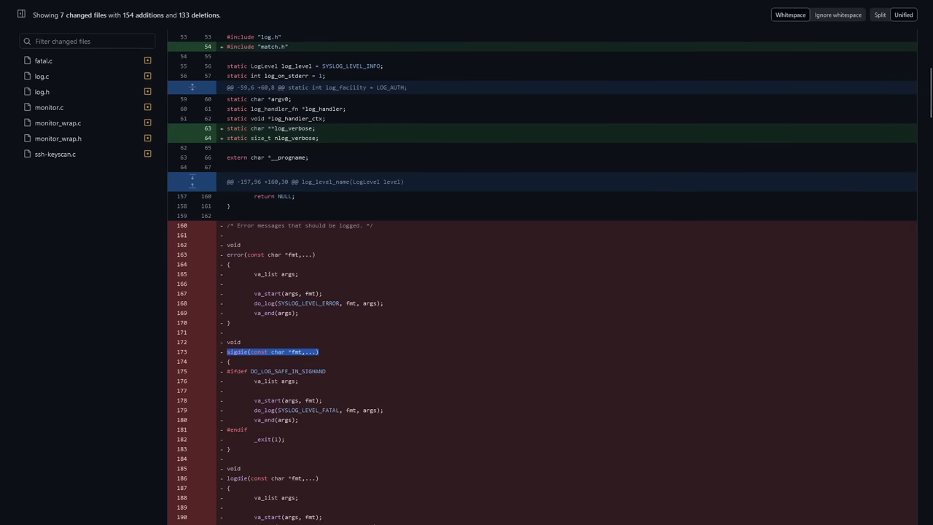